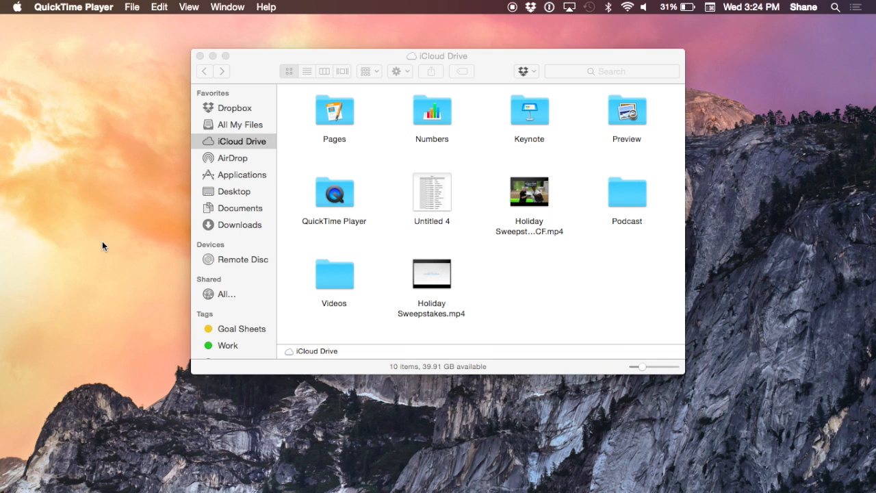
mouse_move(369, 266)
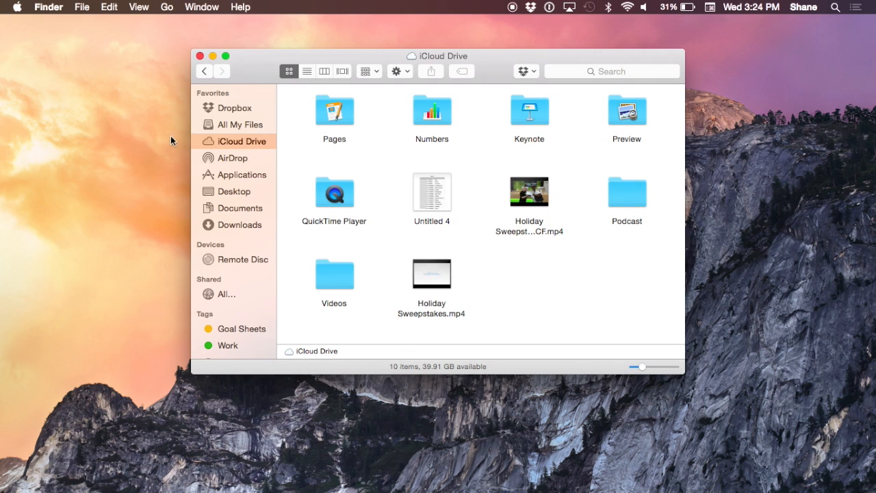
mouse_move(200, 145)
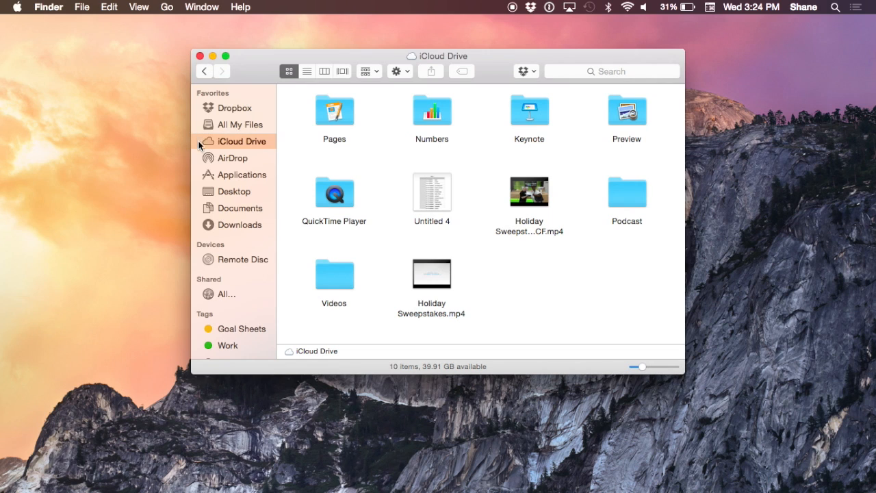
mouse_move(269, 145)
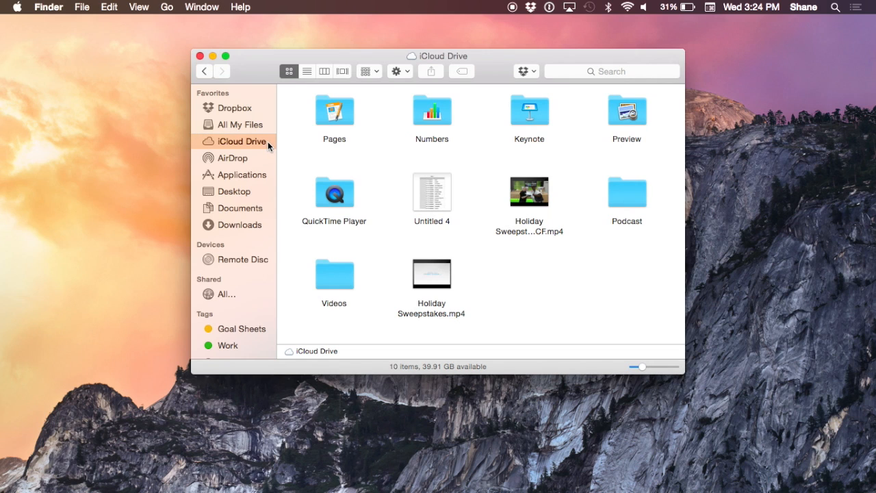
mouse_move(567, 359)
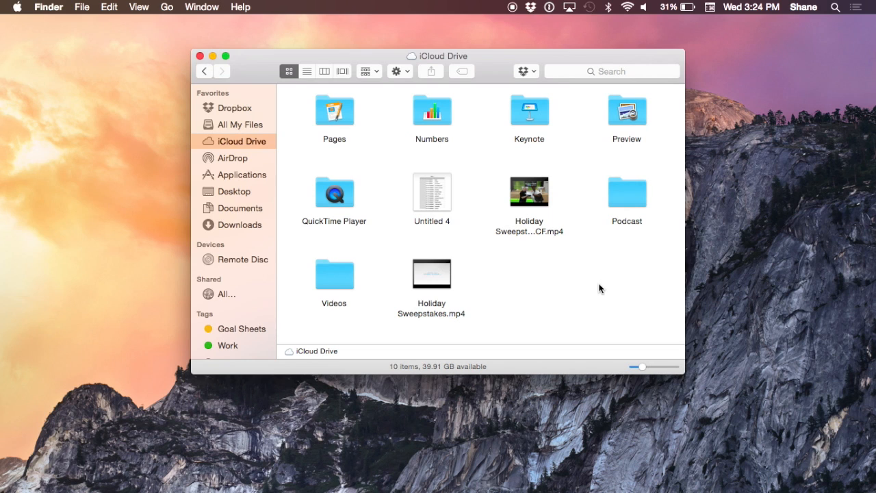
mouse_move(482, 174)
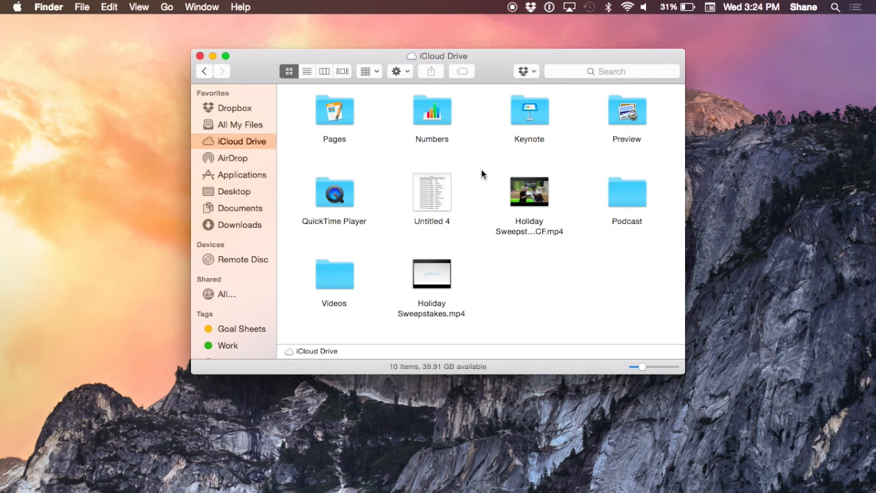
- Show iCloud Drive's folder list on iCloud.com, scrolling through it to reveal Untitled 4
left_click(334, 111)
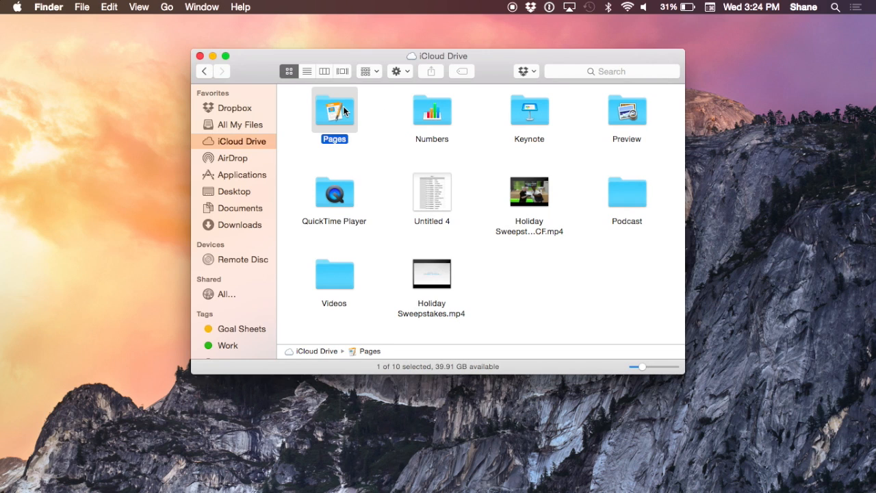
mouse_move(484, 145)
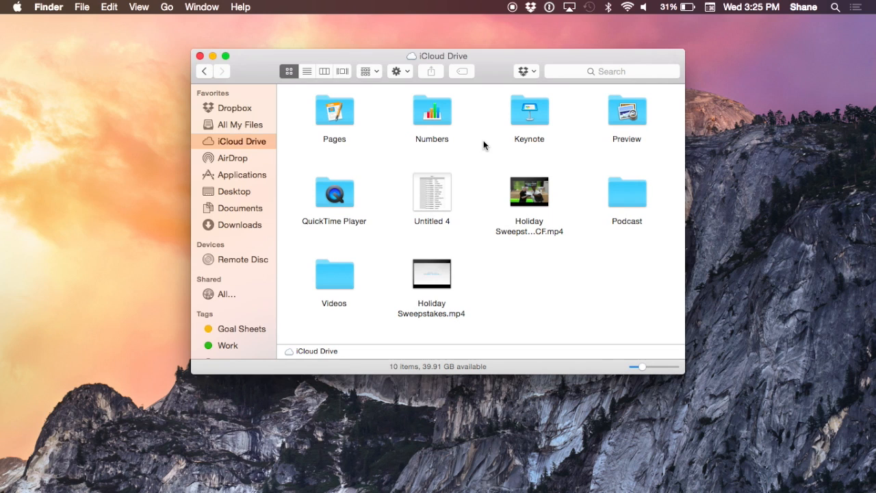
mouse_move(580, 140)
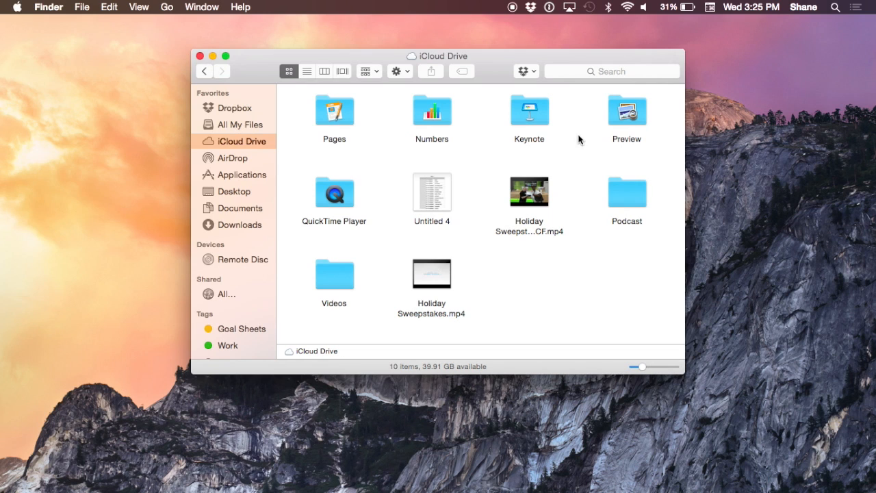
mouse_move(592, 328)
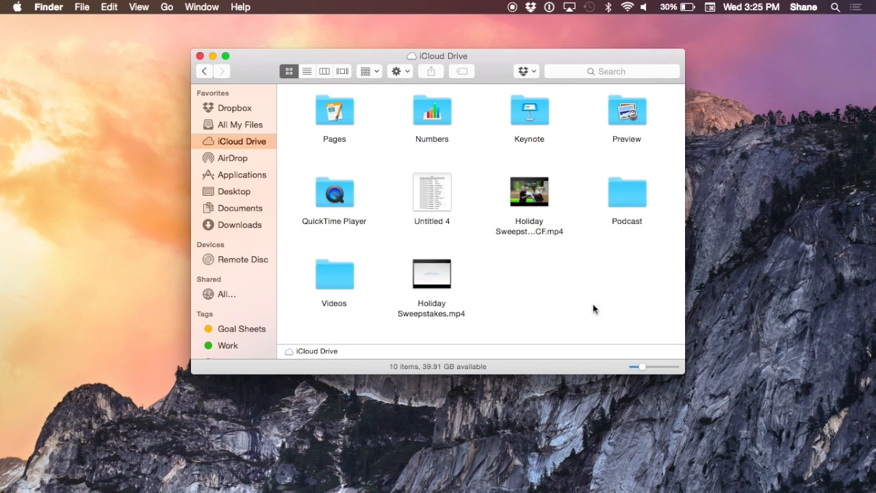
mouse_move(594, 304)
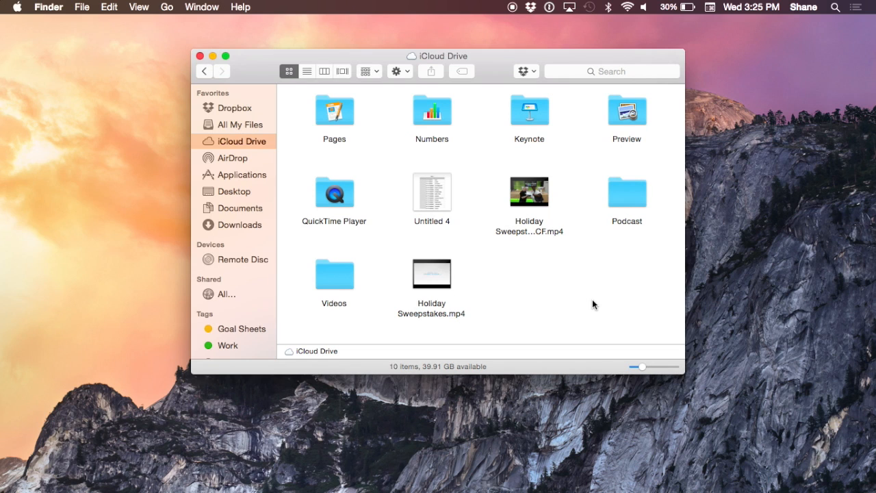
mouse_move(586, 286)
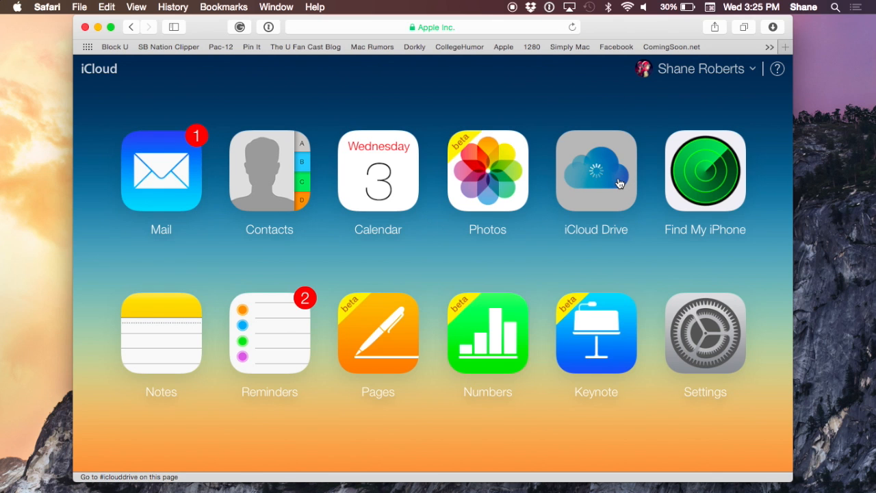
left_click(595, 170)
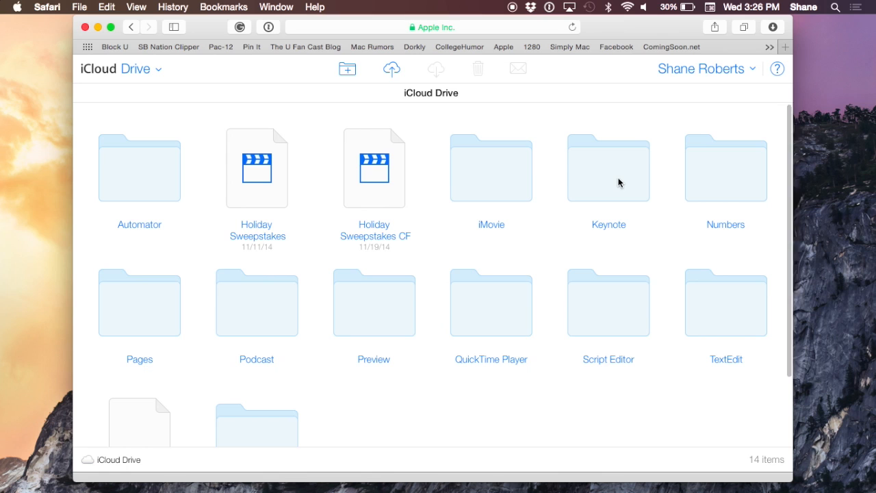
scroll("down", 3)
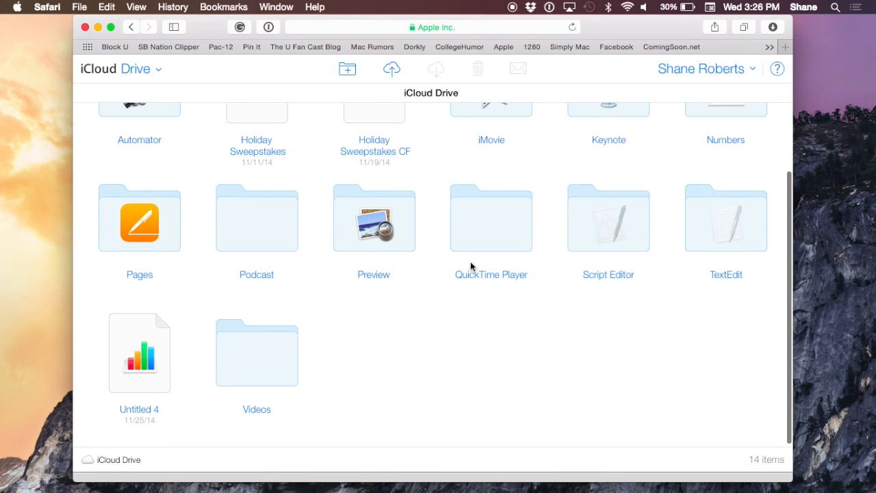
scroll("up", 3)
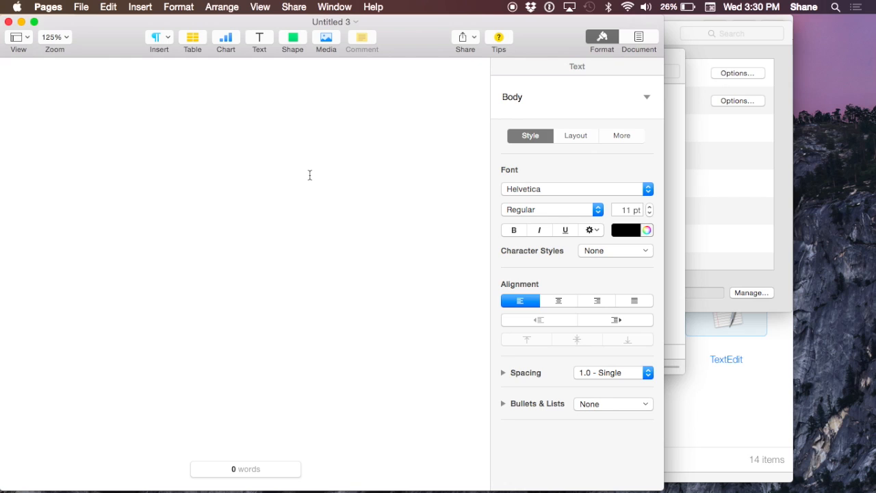
- Bring up the save sheet for the blank document via File > Save, defaulting to Untitled 3
left_click(57, 121)
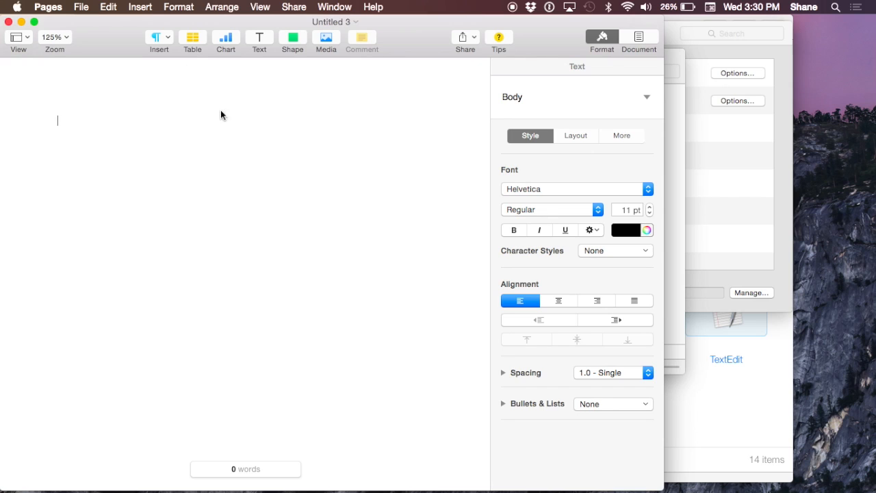
left_click(82, 7)
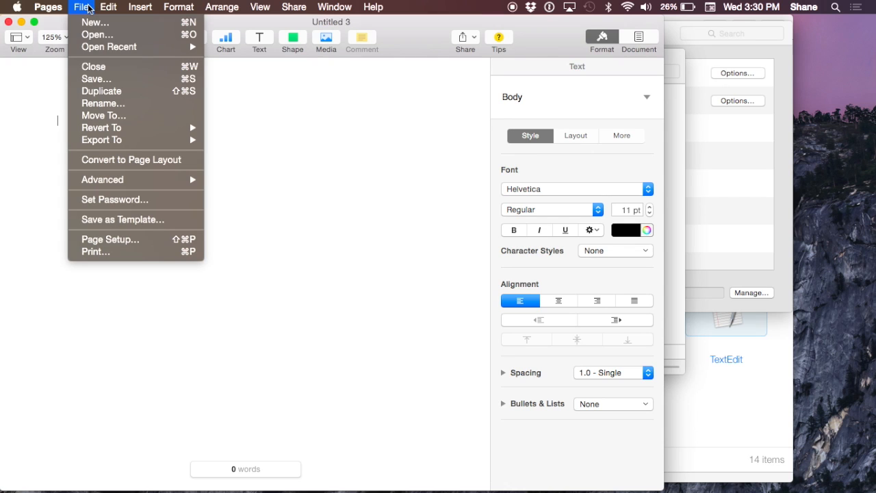
left_click(96, 79)
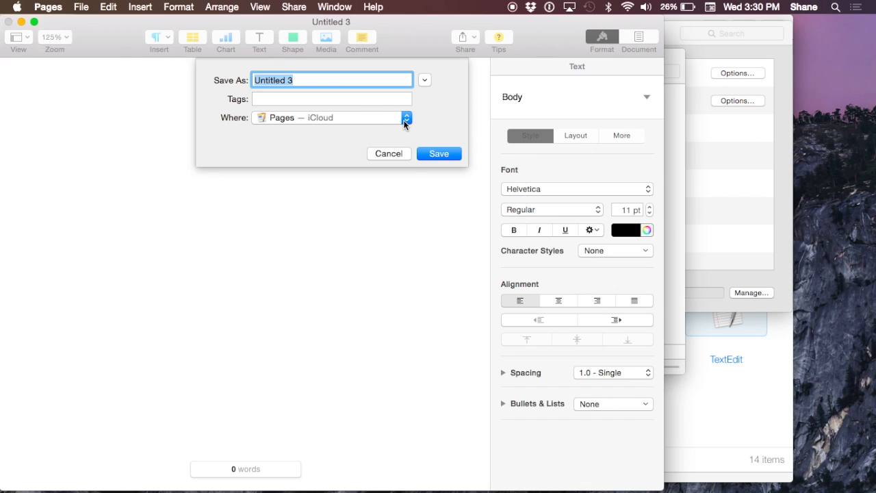
- Choose iCloud Drive as the save location for Untitled 3
left_click(407, 118)
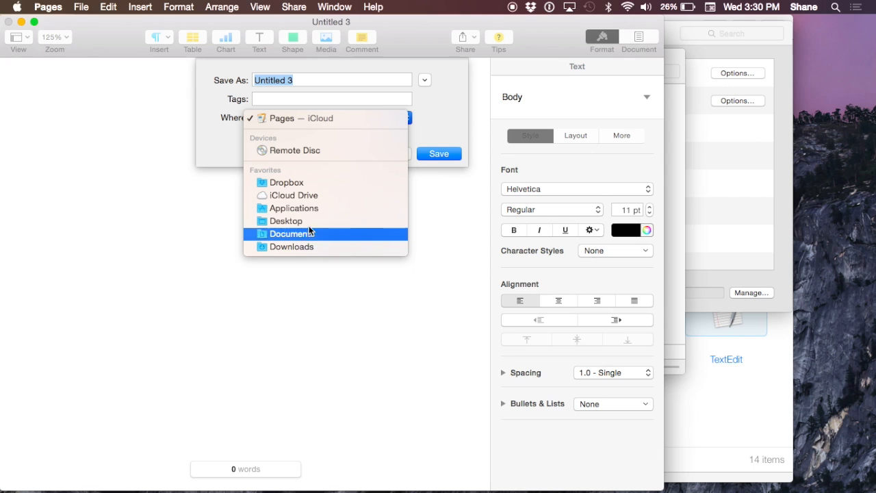
left_click(293, 194)
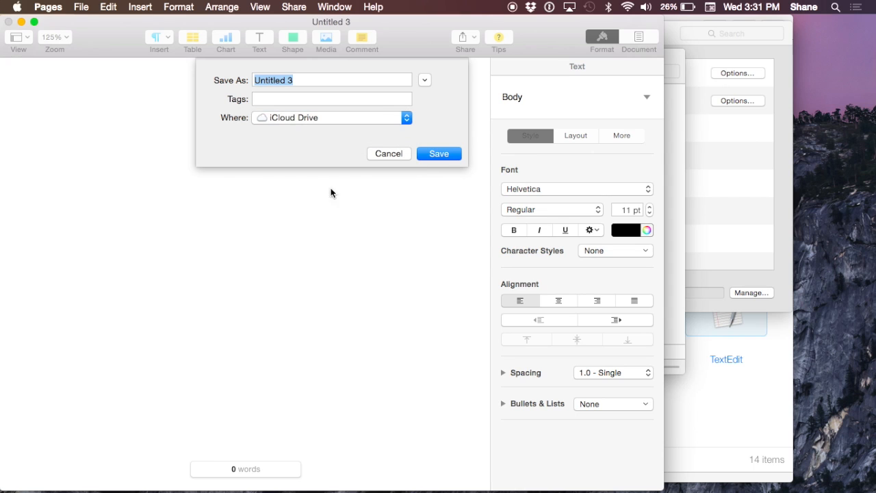
left_click(424, 79)
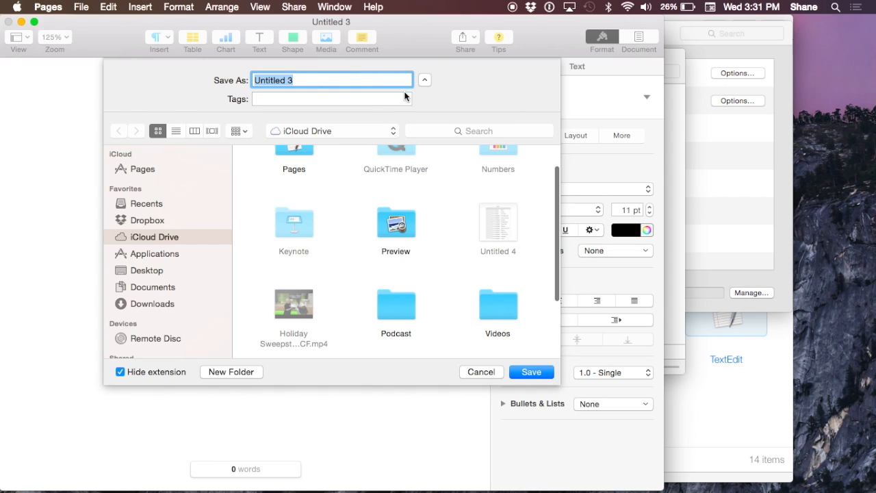
- Review iCloud Drive's contents and save the document there as Untitled 3
scroll("down", 3)
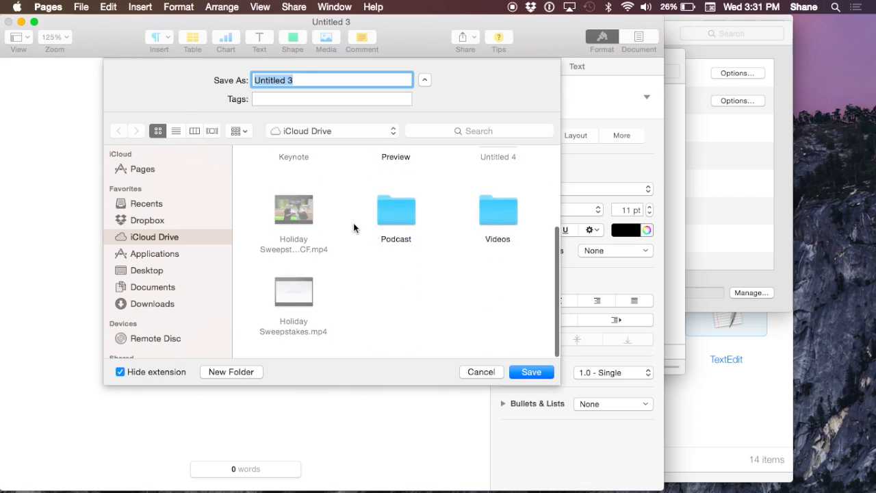
scroll("up", 3)
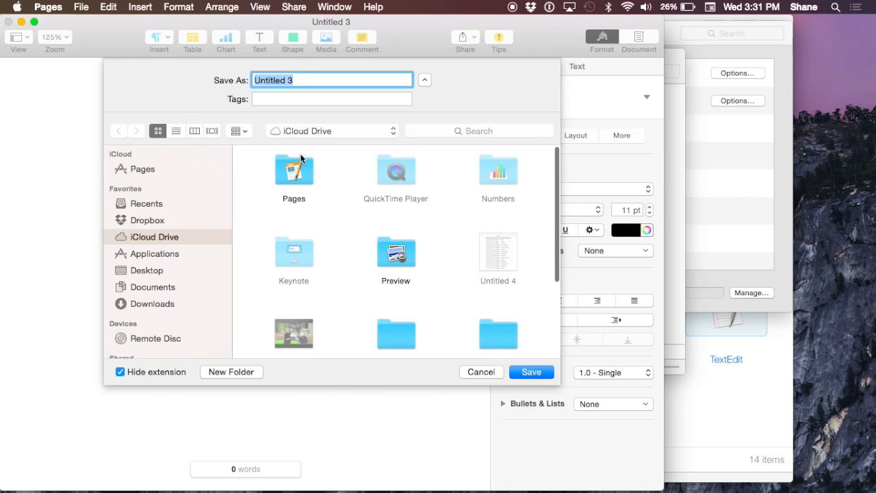
scroll("down", 3)
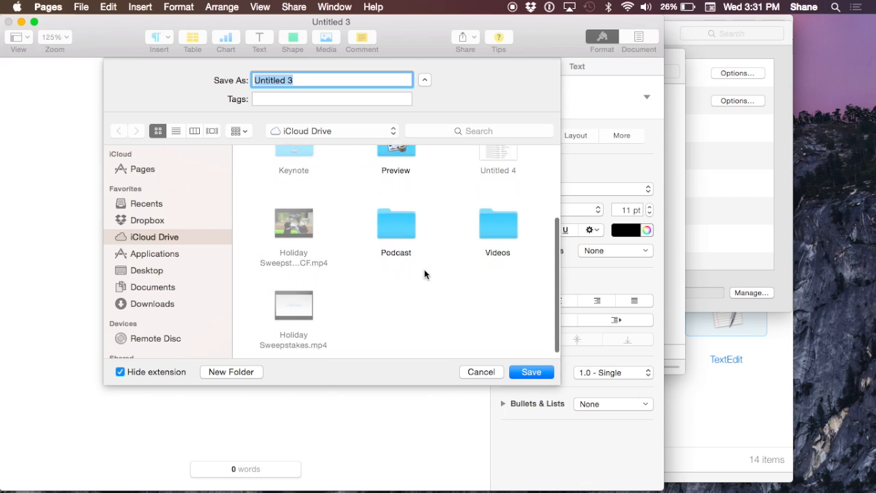
scroll("up", 3)
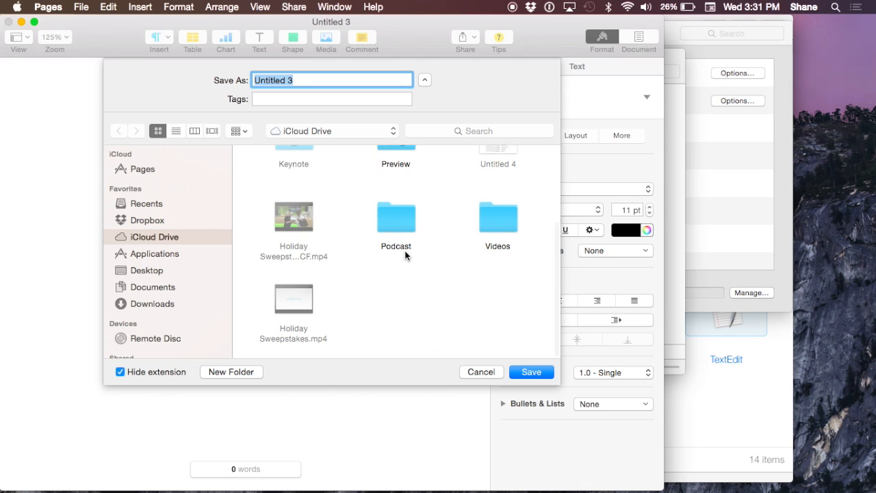
scroll("up", 3)
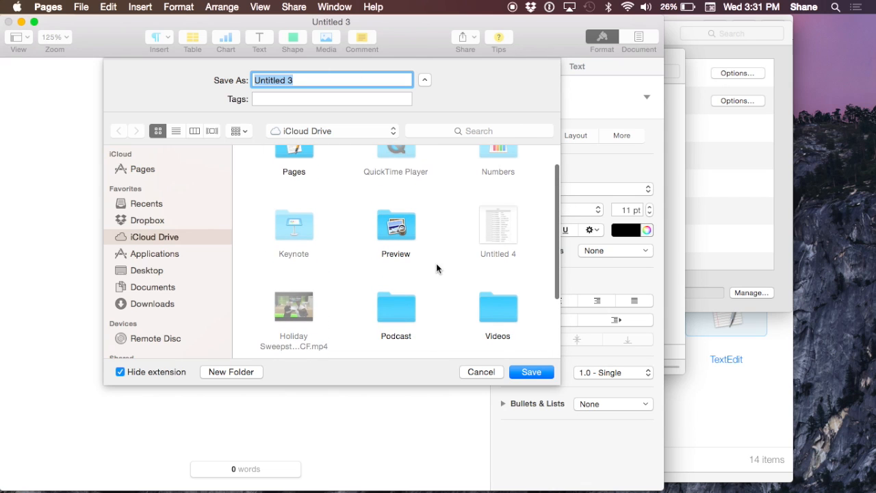
left_click(482, 373)
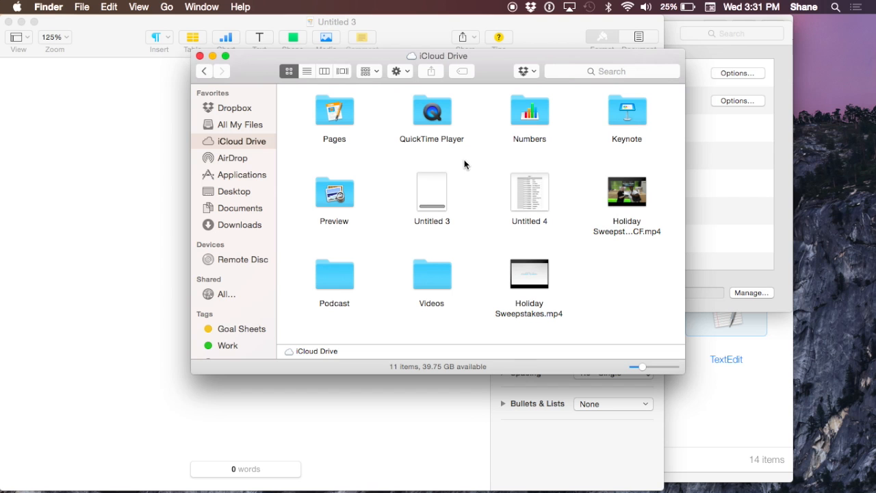
mouse_move(452, 212)
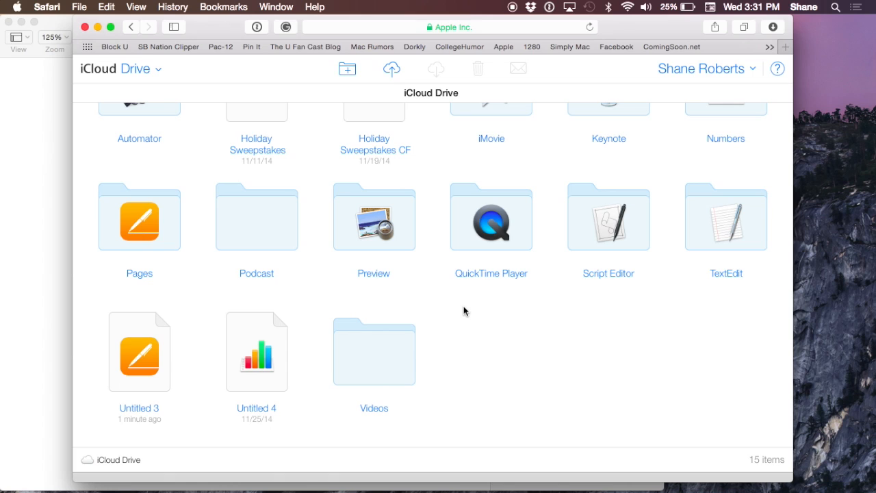
mouse_move(136, 296)
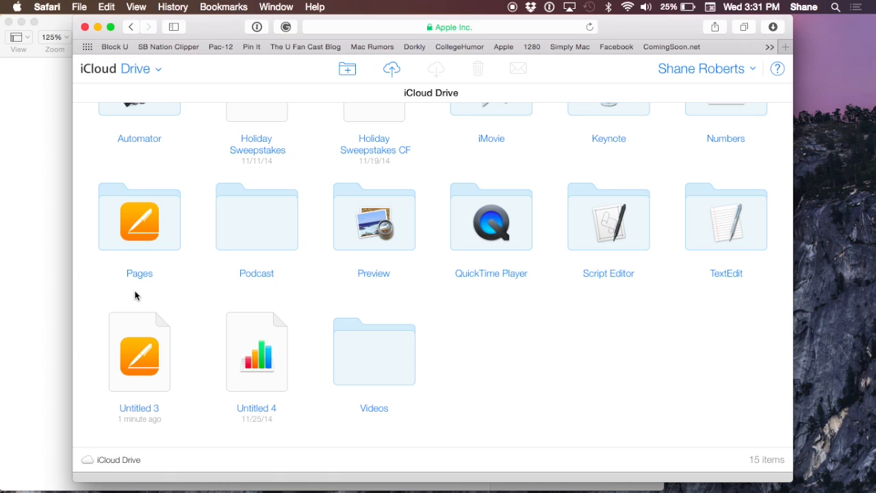
mouse_move(190, 339)
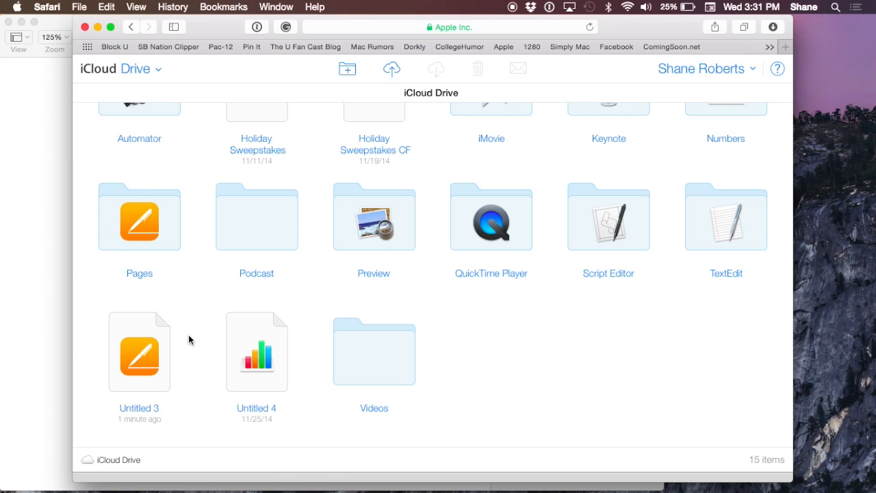
mouse_move(144, 404)
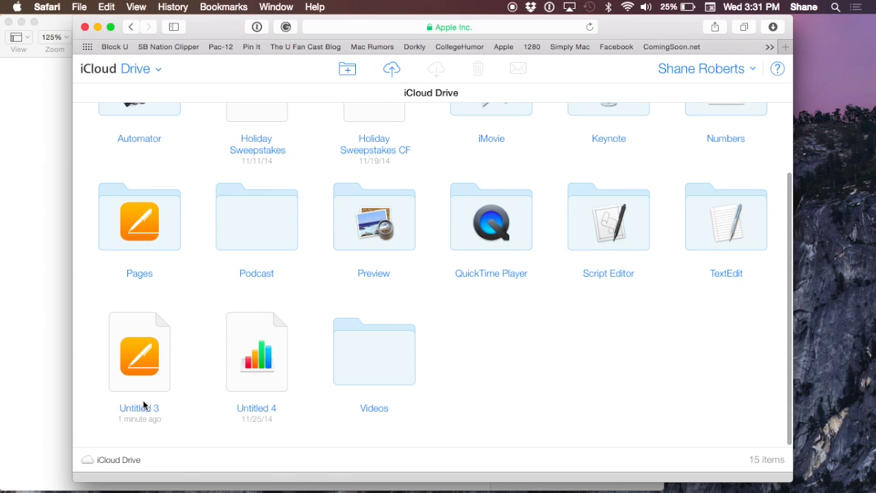
mouse_move(213, 399)
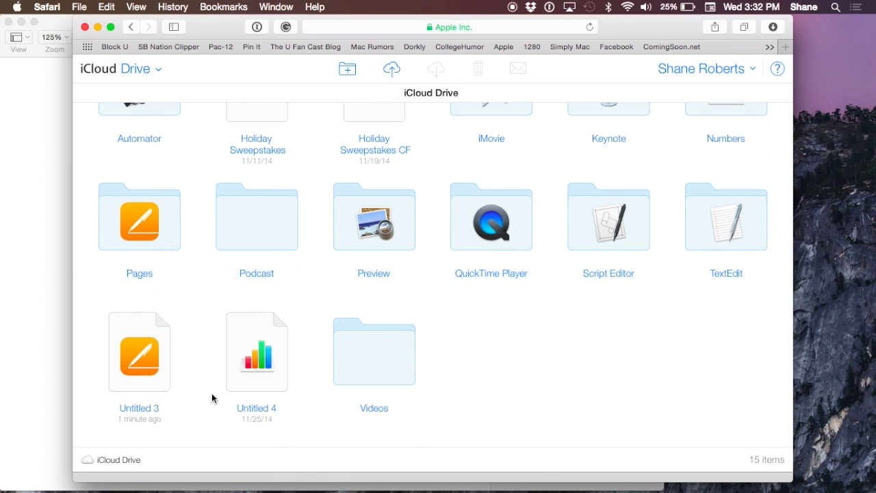
mouse_move(171, 420)
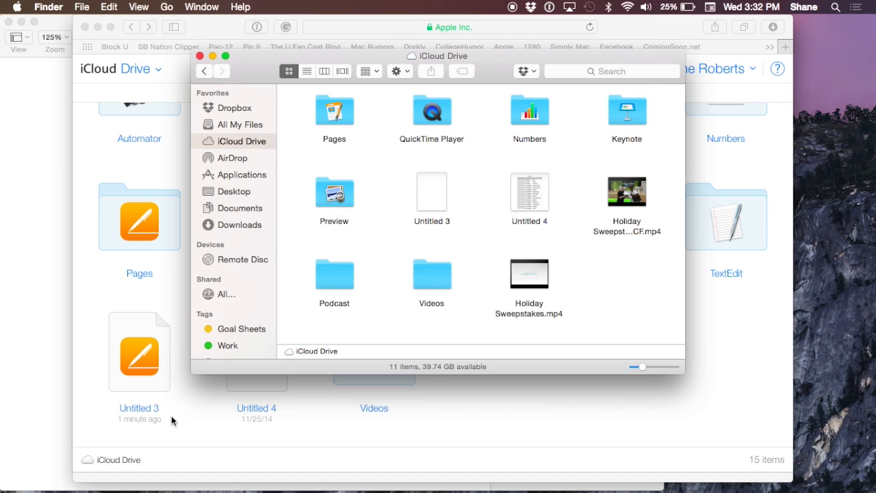
mouse_move(425, 176)
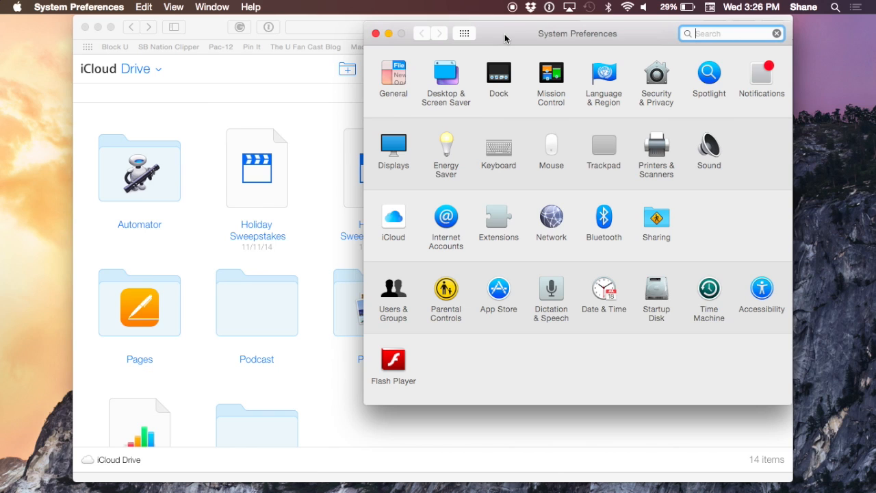
mouse_move(502, 55)
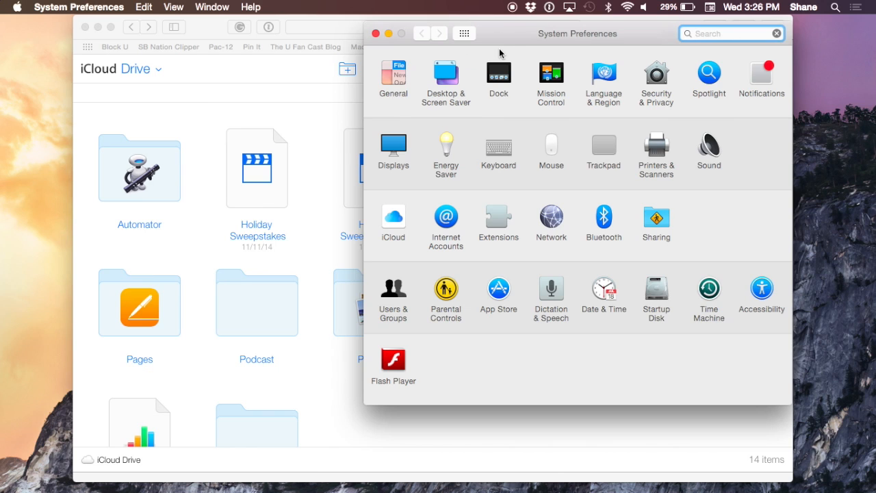
- Load the iCloud preference pane, then confirm shutting down the Mac
left_click(394, 222)
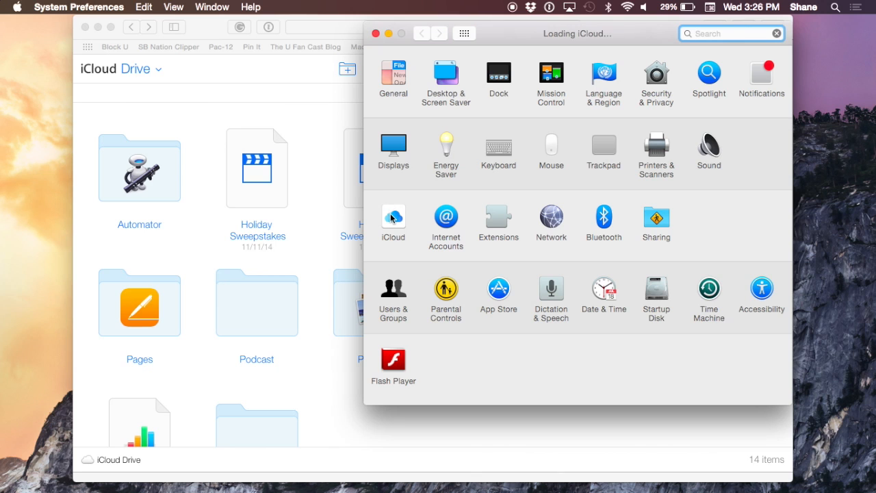
left_click(393, 222)
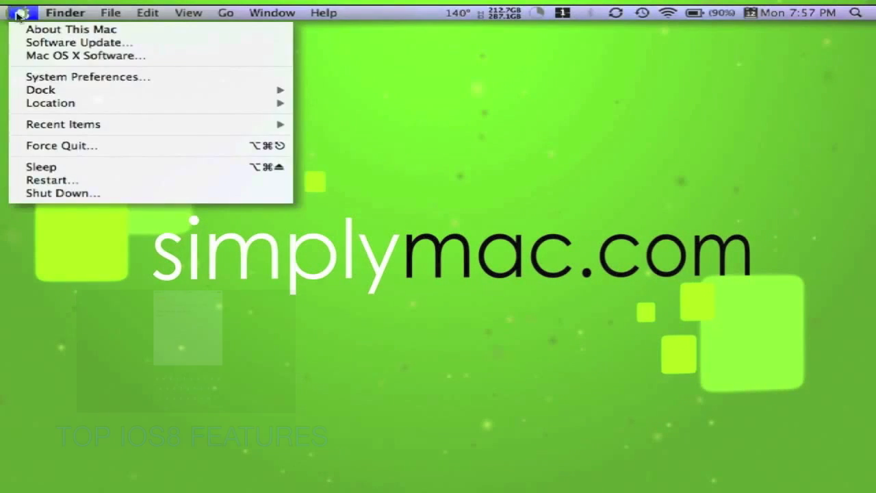
left_click(63, 193)
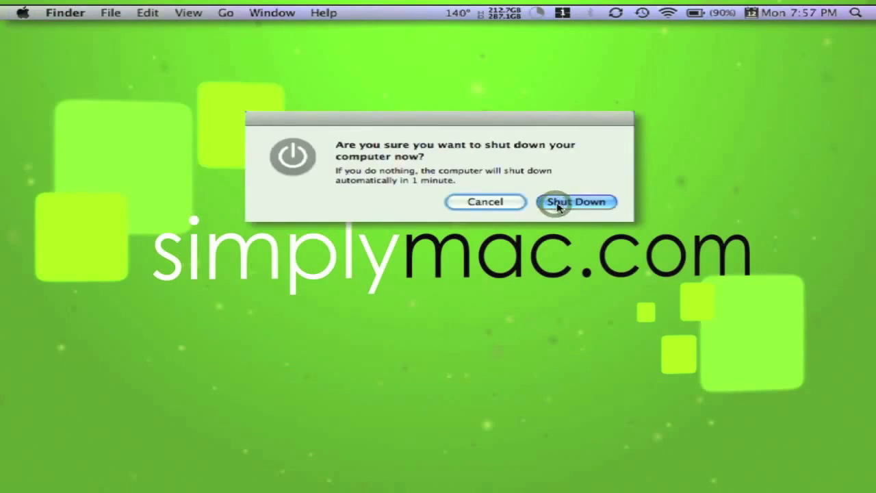
left_click(575, 202)
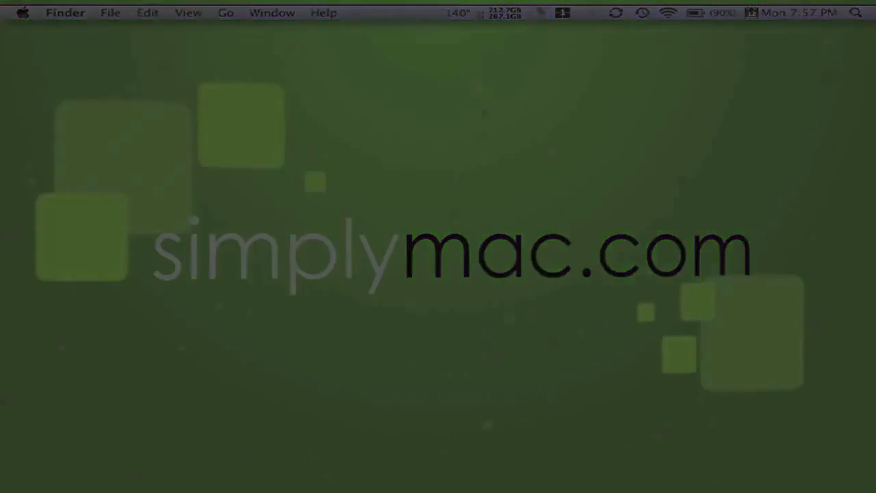